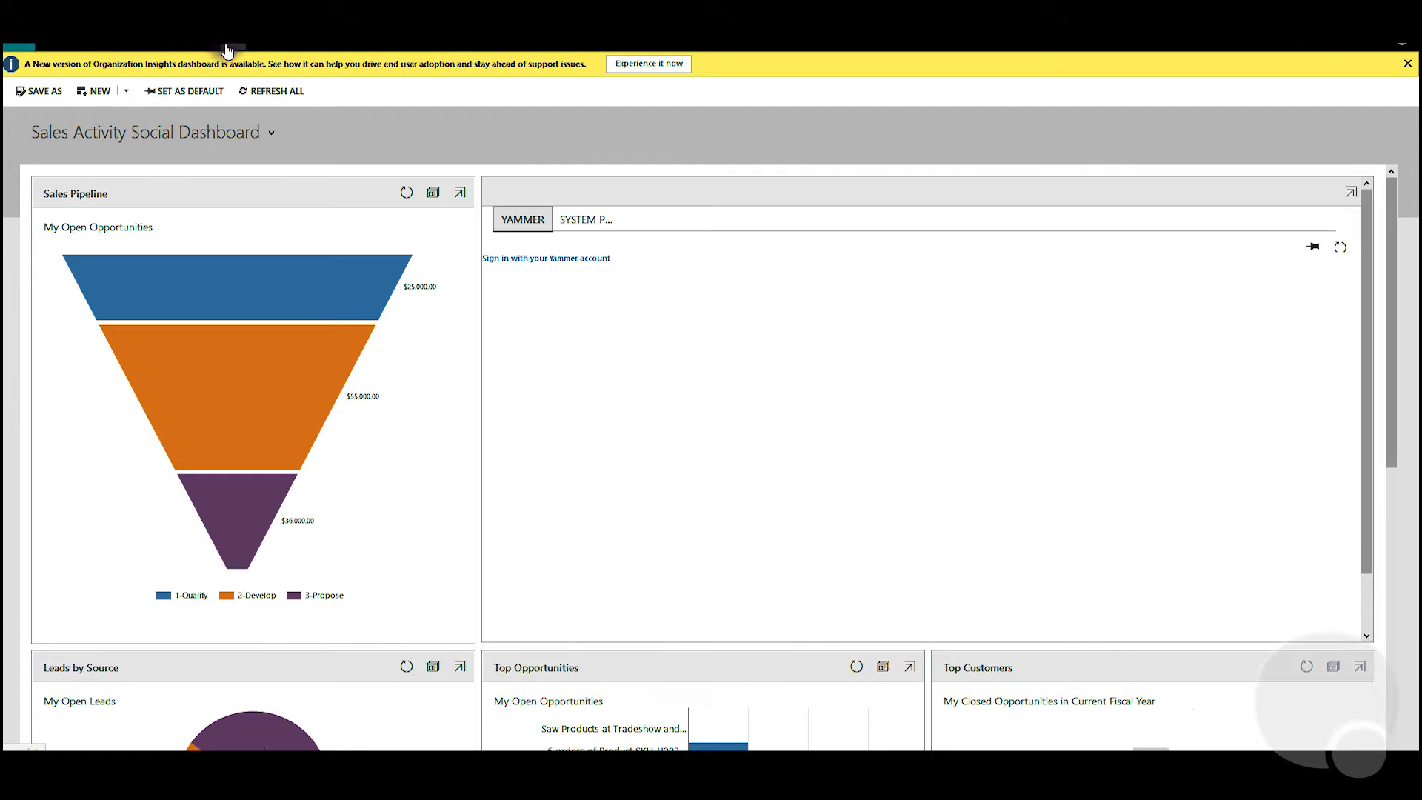
pyautogui.moveTo(233, 40)
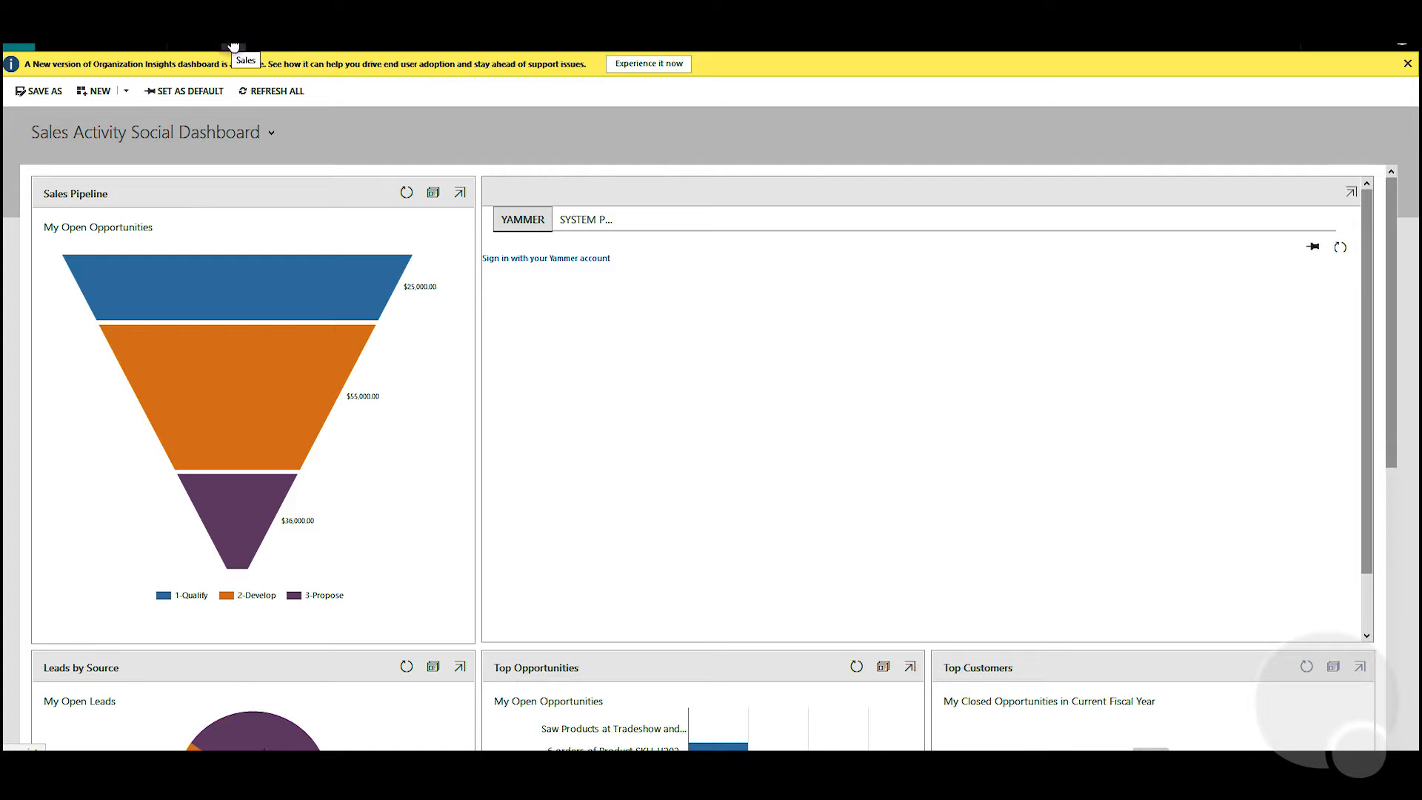
# Bring up the main navigation showing the Settings area's System pages.
pyautogui.click(235, 41)
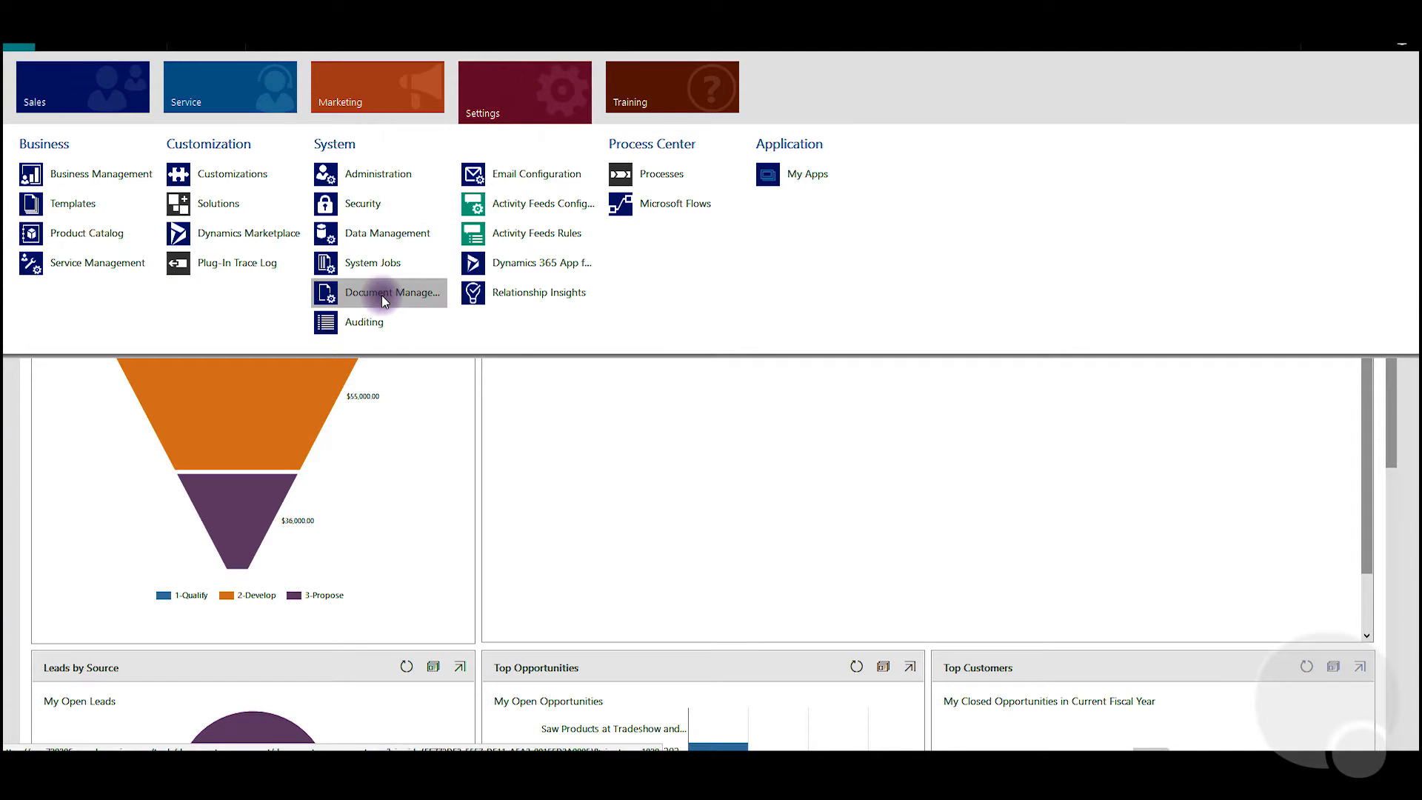
# Go to Document Management and start Enable Server-Based SharePoint Integration.
pyautogui.click(391, 293)
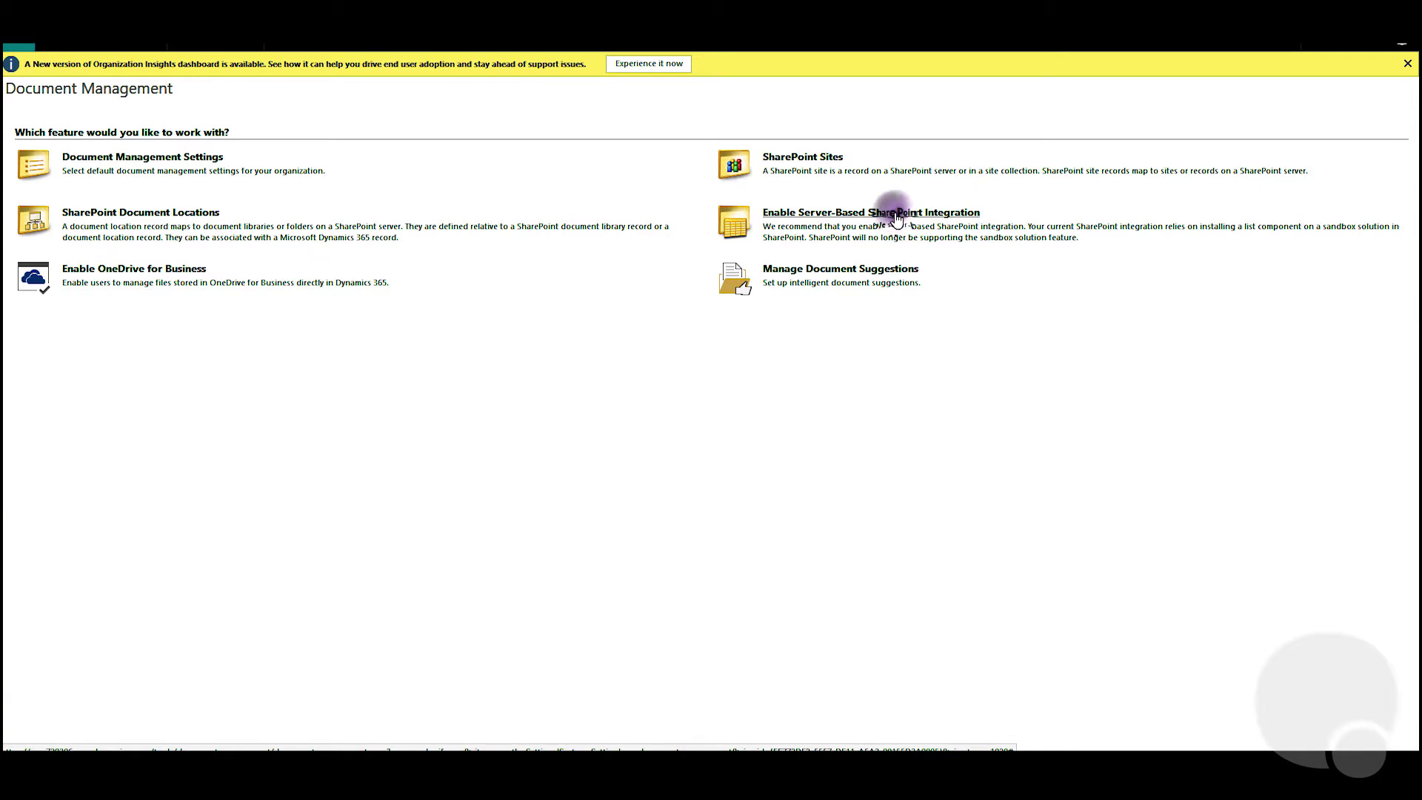
pyautogui.click(892, 212)
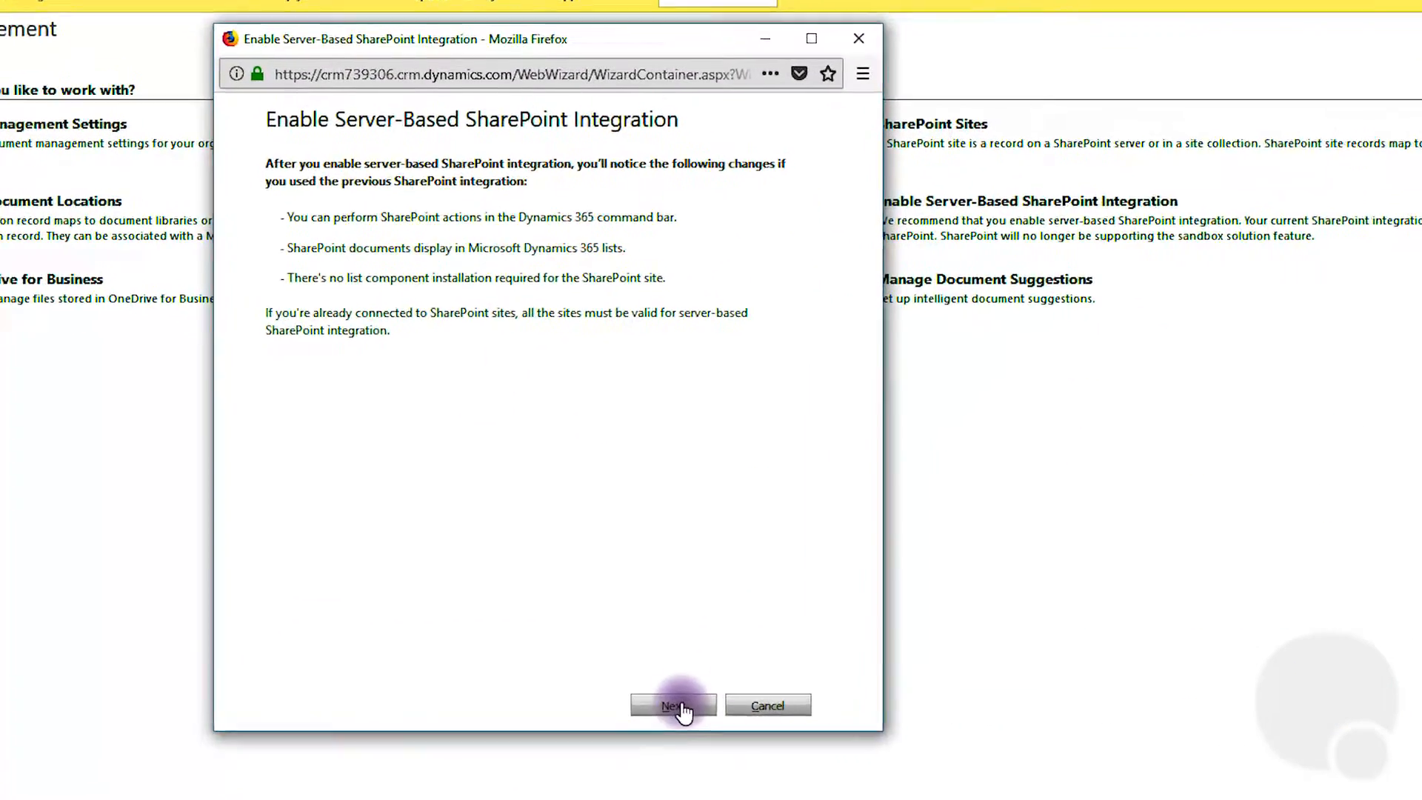
pyautogui.click(674, 706)
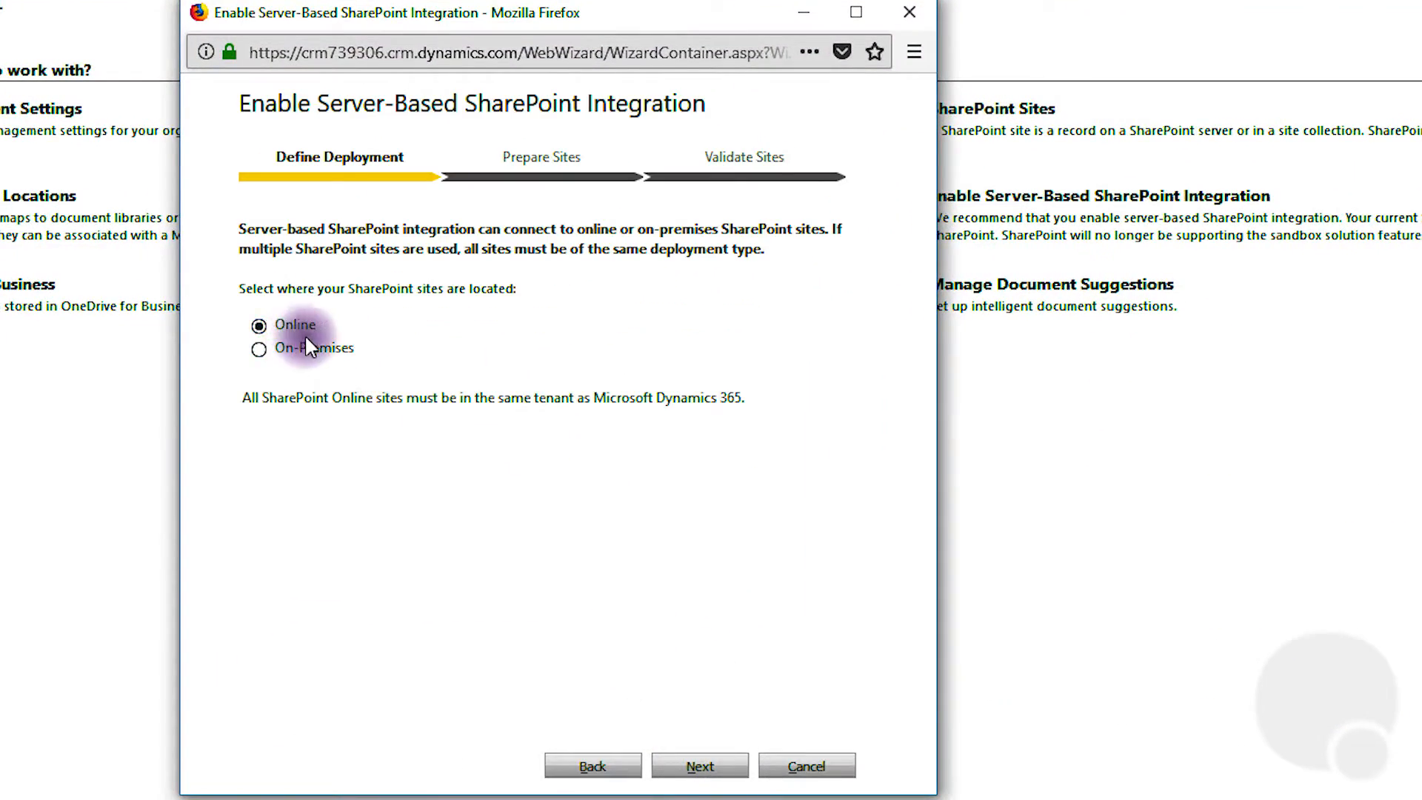
pyautogui.click(702, 787)
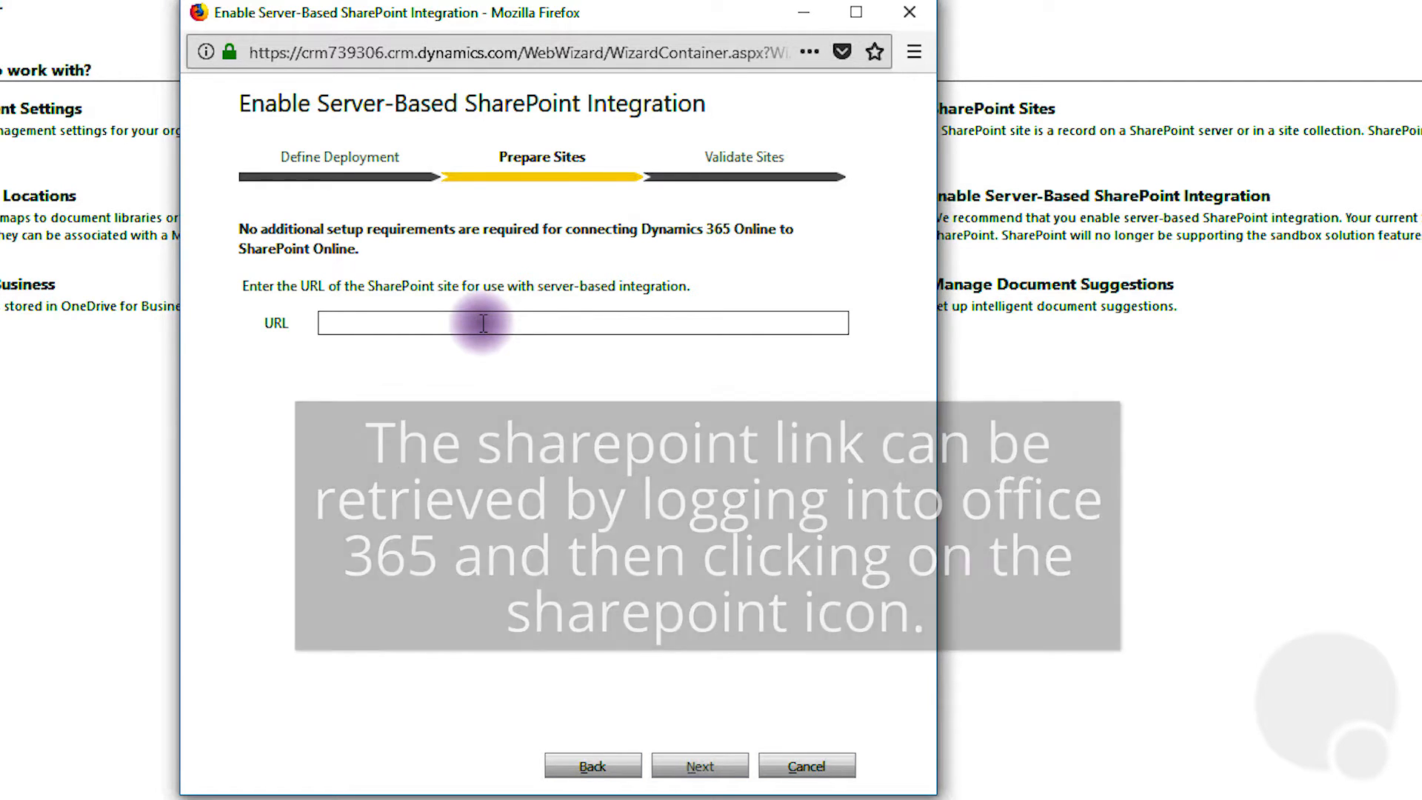
pyautogui.write('https://crm739306.sharepoint.com')
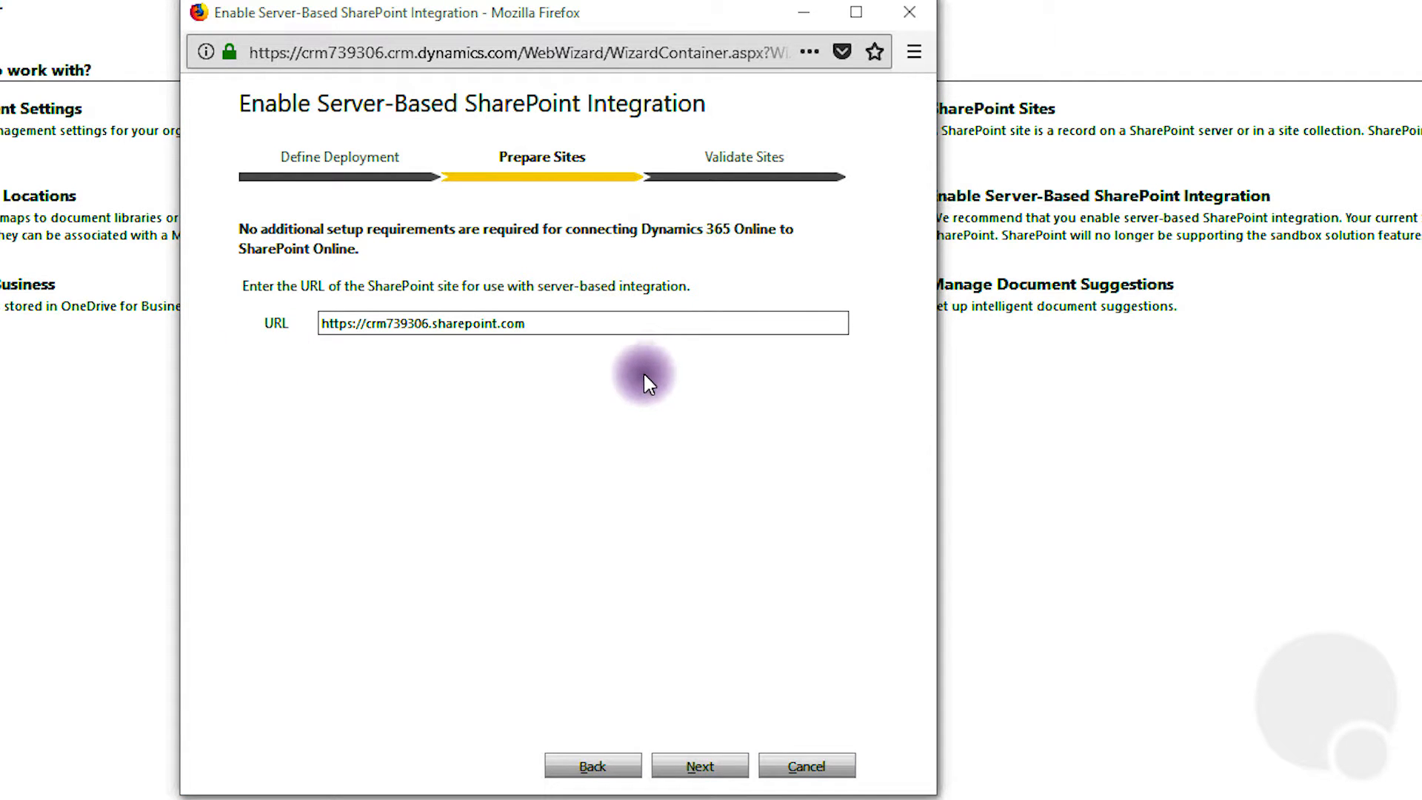
pyautogui.moveTo(698, 768)
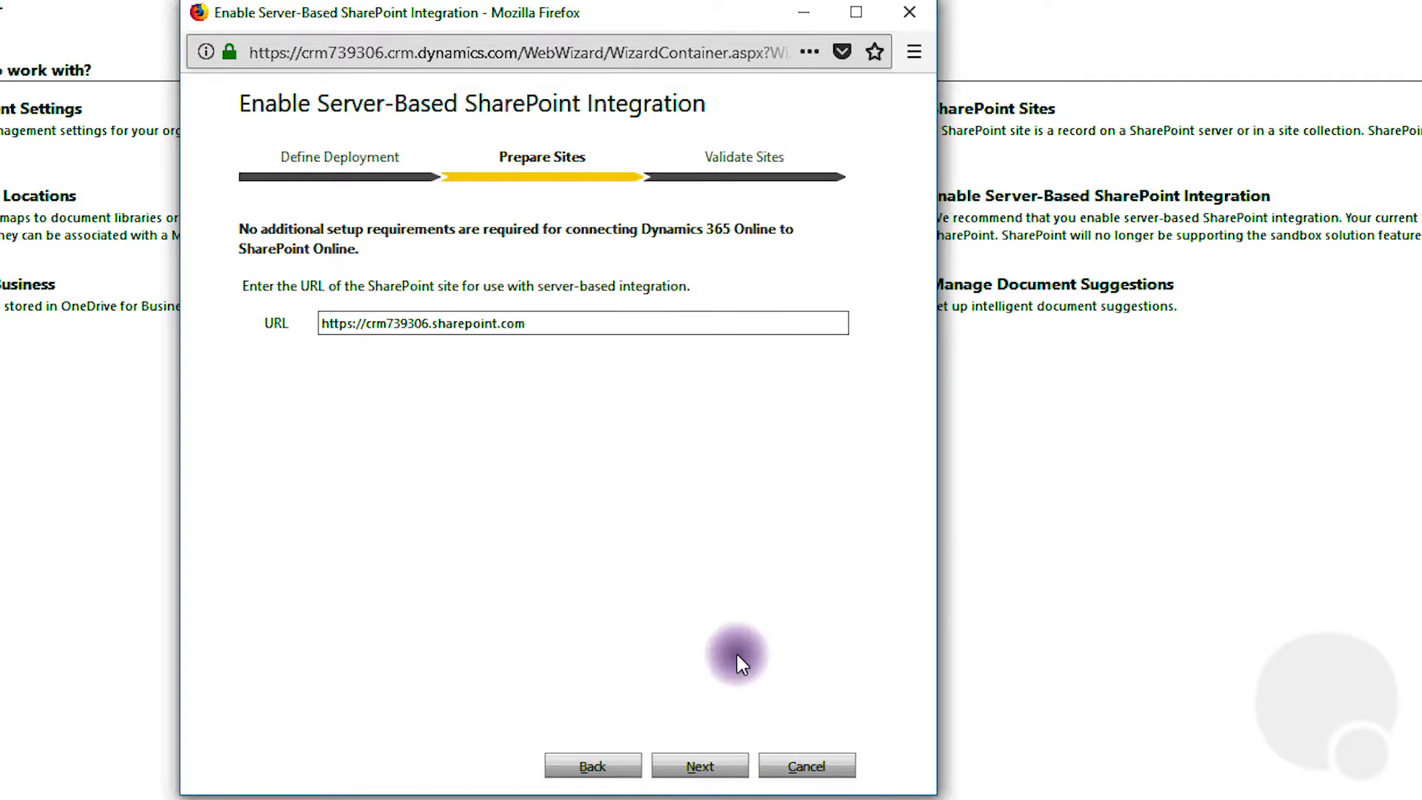
pyautogui.moveTo(663, 406)
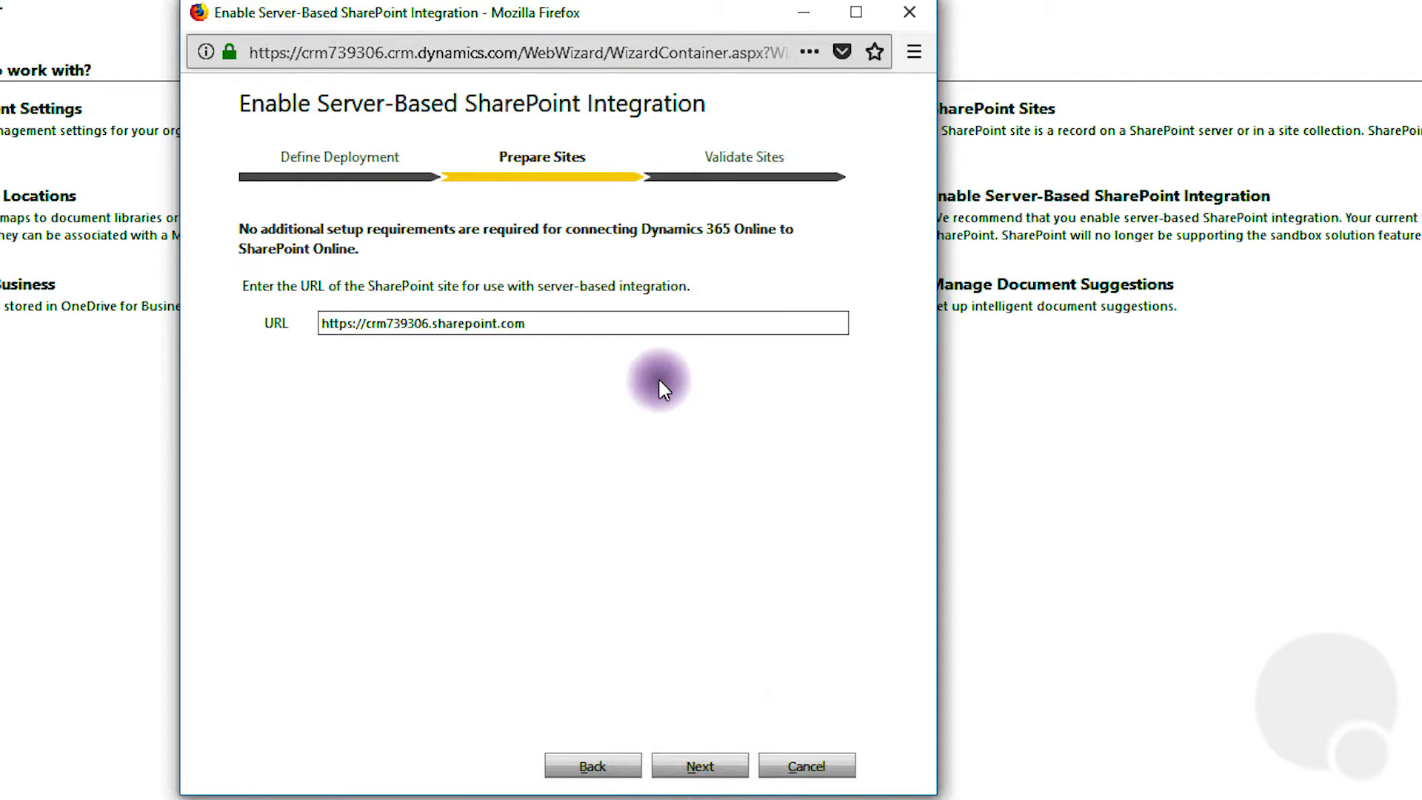
pyautogui.click(706, 766)
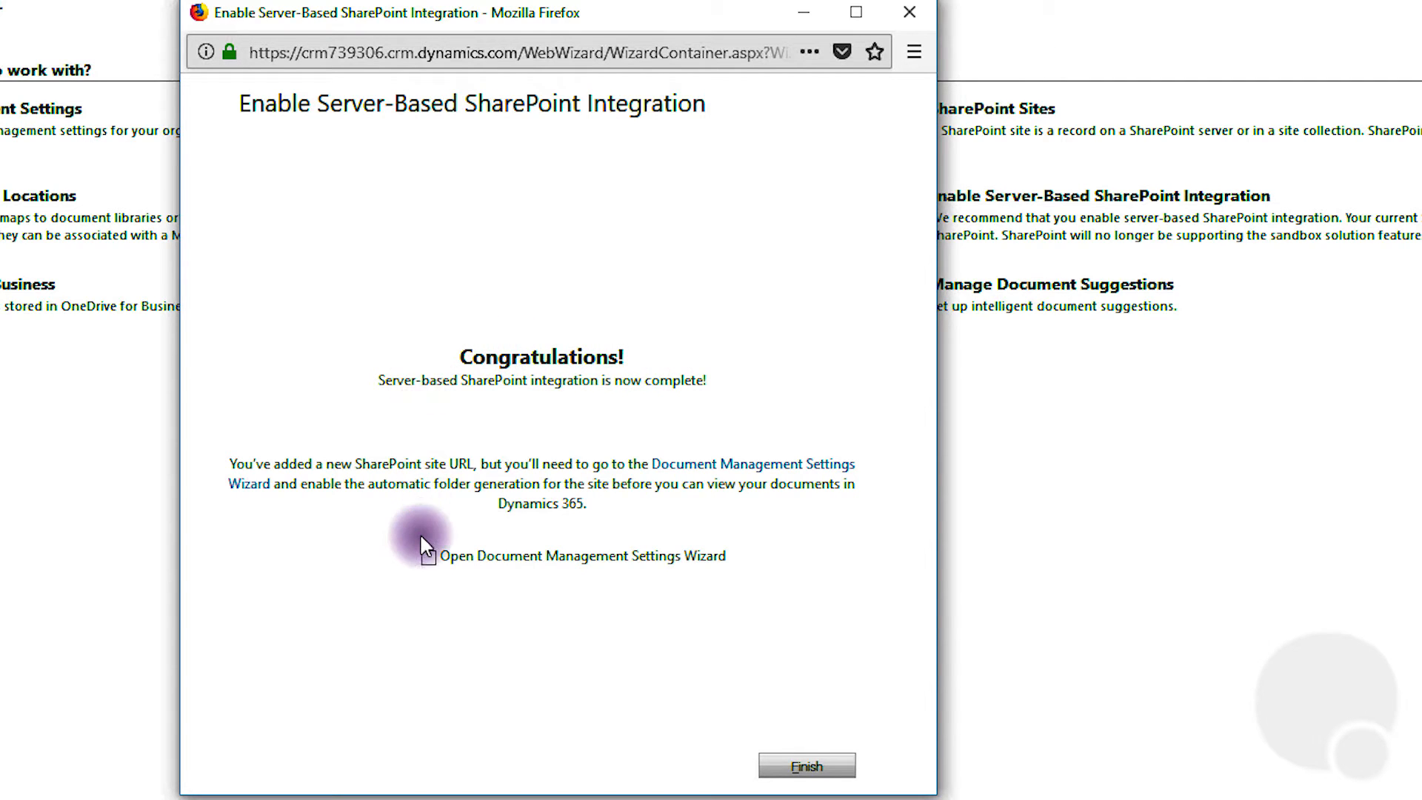
# Finish the wizard with Open Document Management Settings Wizard ticked.
pyautogui.click(429, 555)
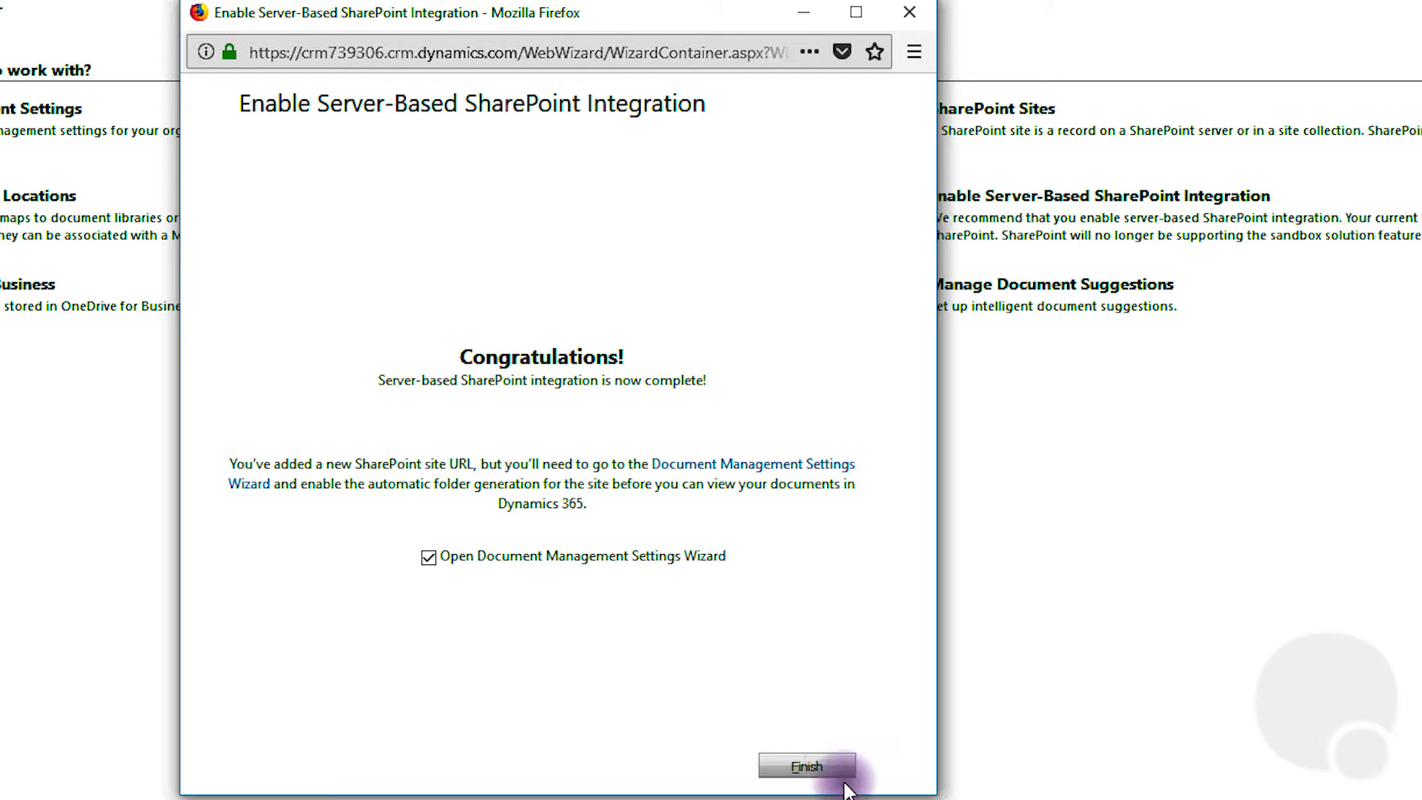
pyautogui.click(803, 766)
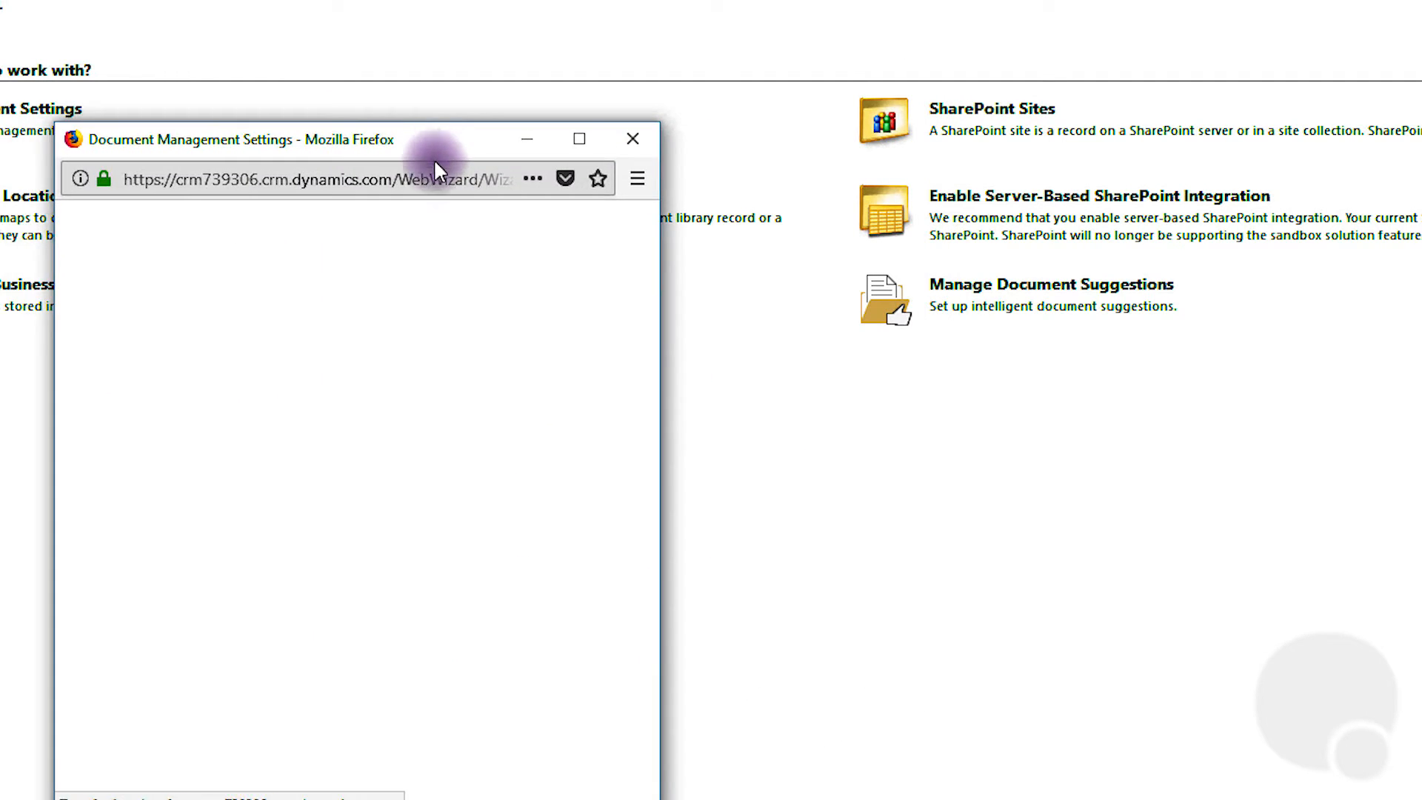
pyautogui.moveTo(334, 606)
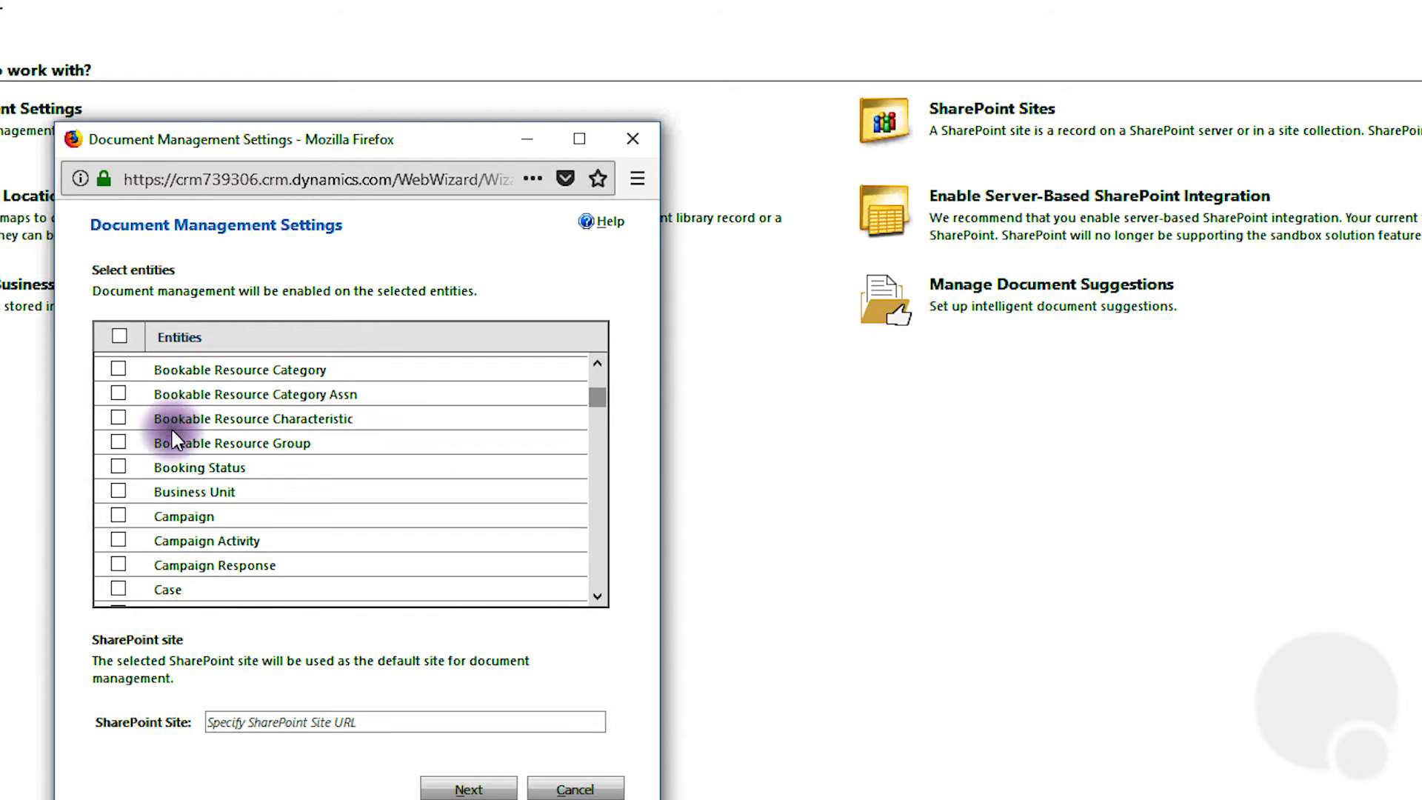
pyautogui.scroll(-3)
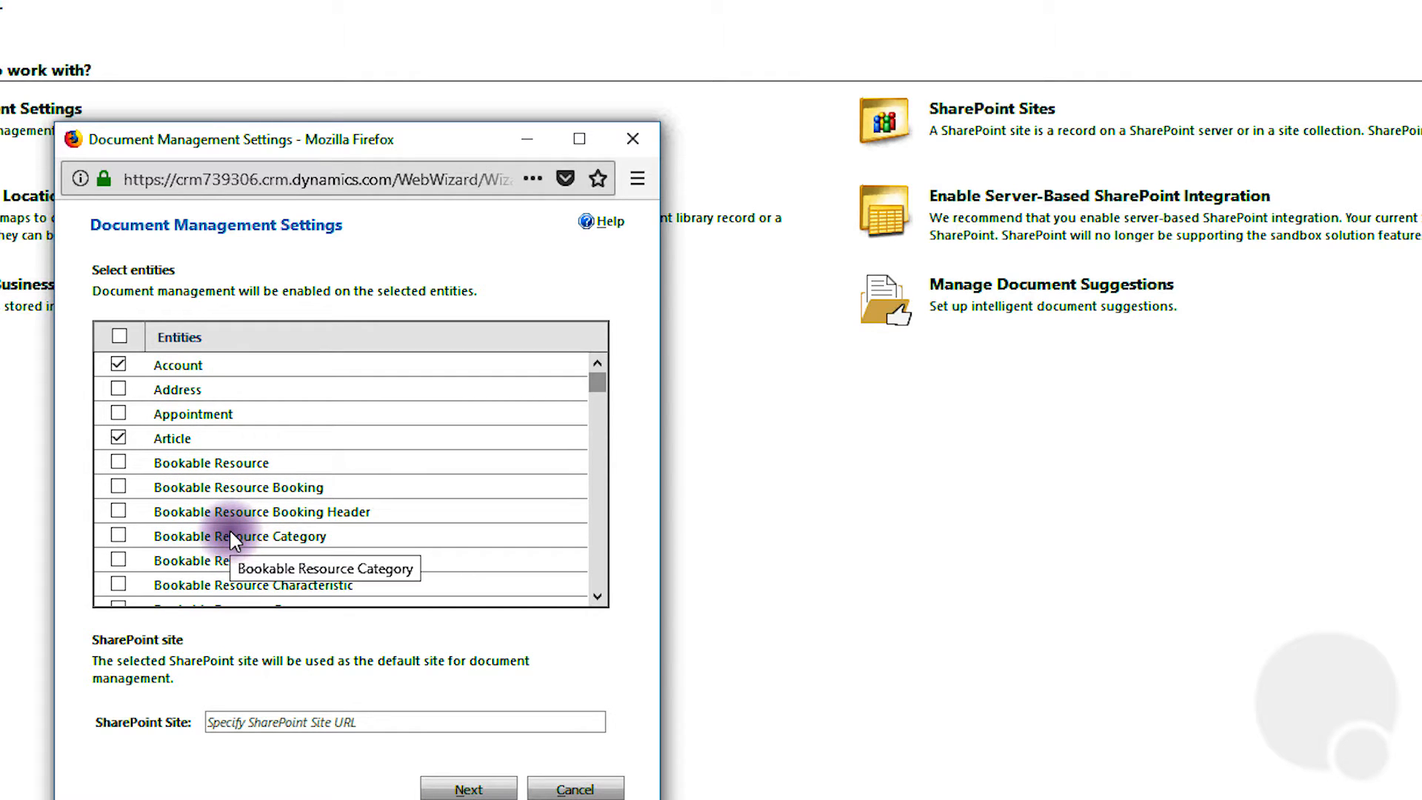
pyautogui.scroll(-3)
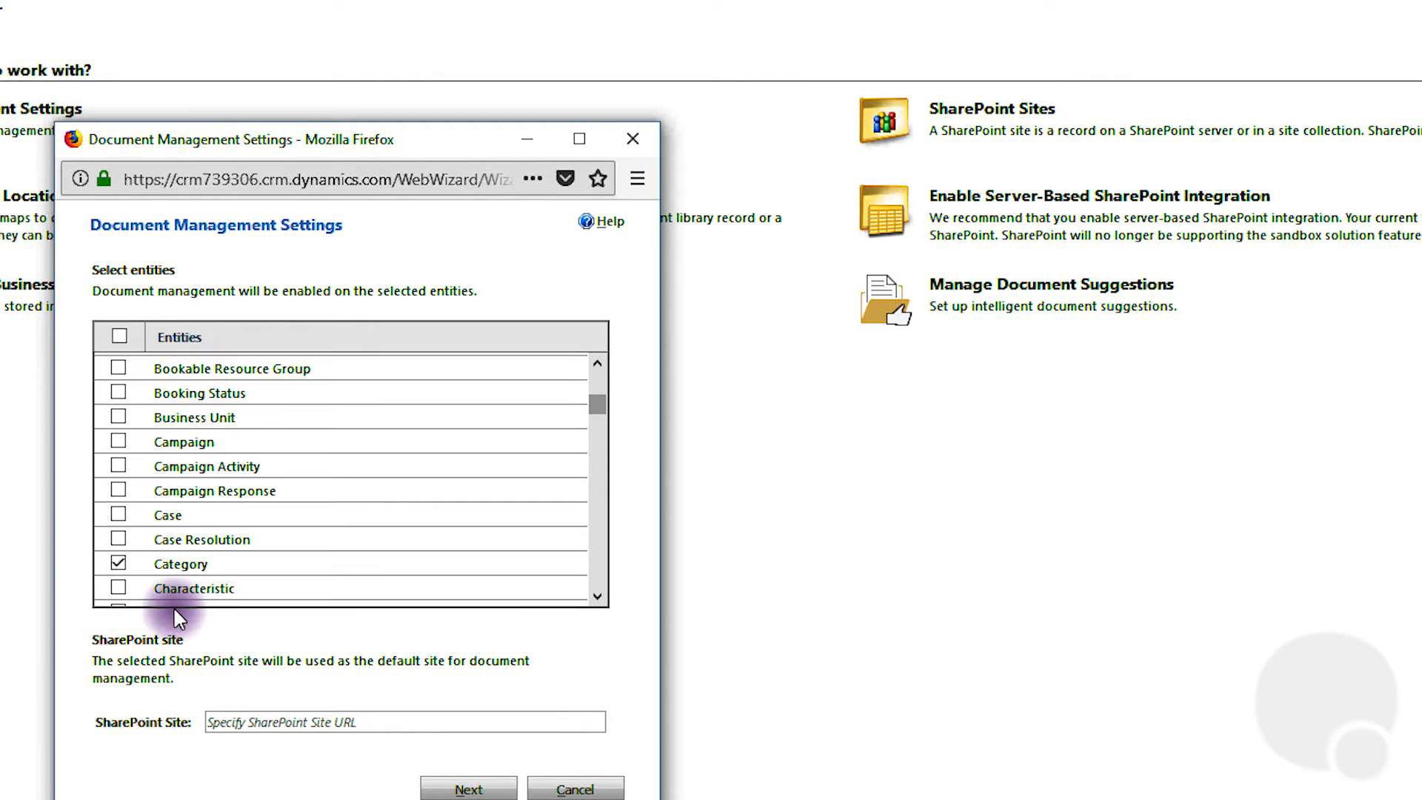
pyautogui.moveTo(182, 549)
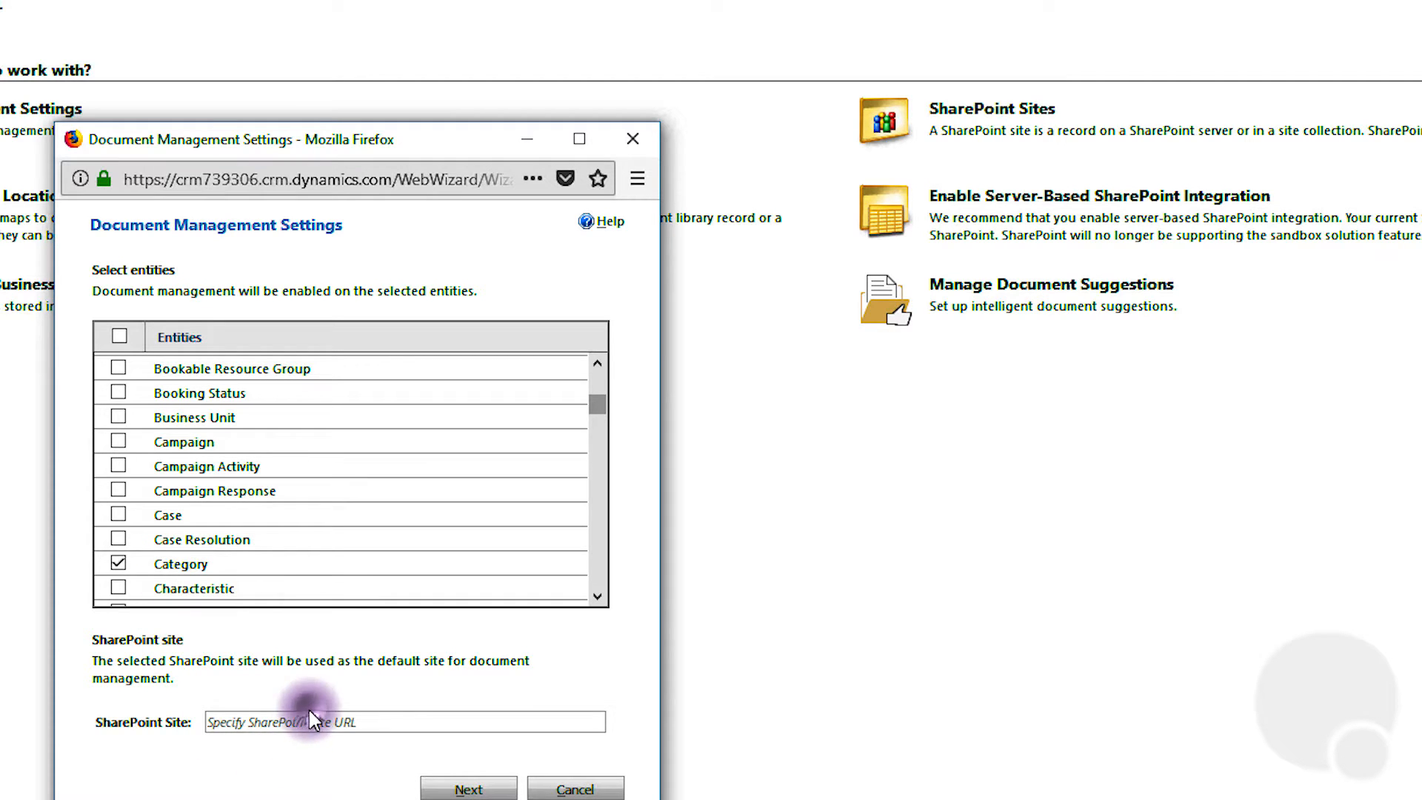
pyautogui.write('https://crm739306.sharepoint.com')
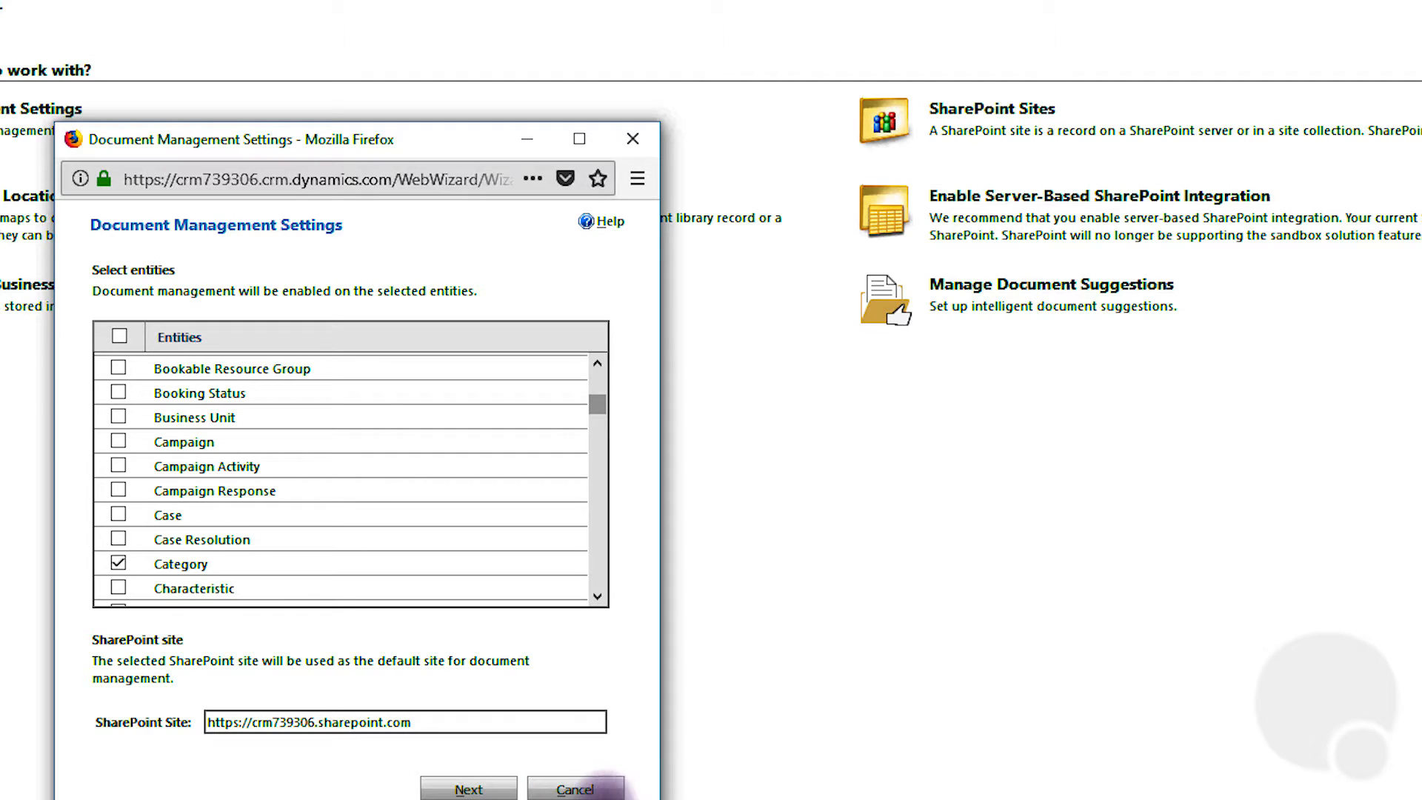
pyautogui.click(470, 789)
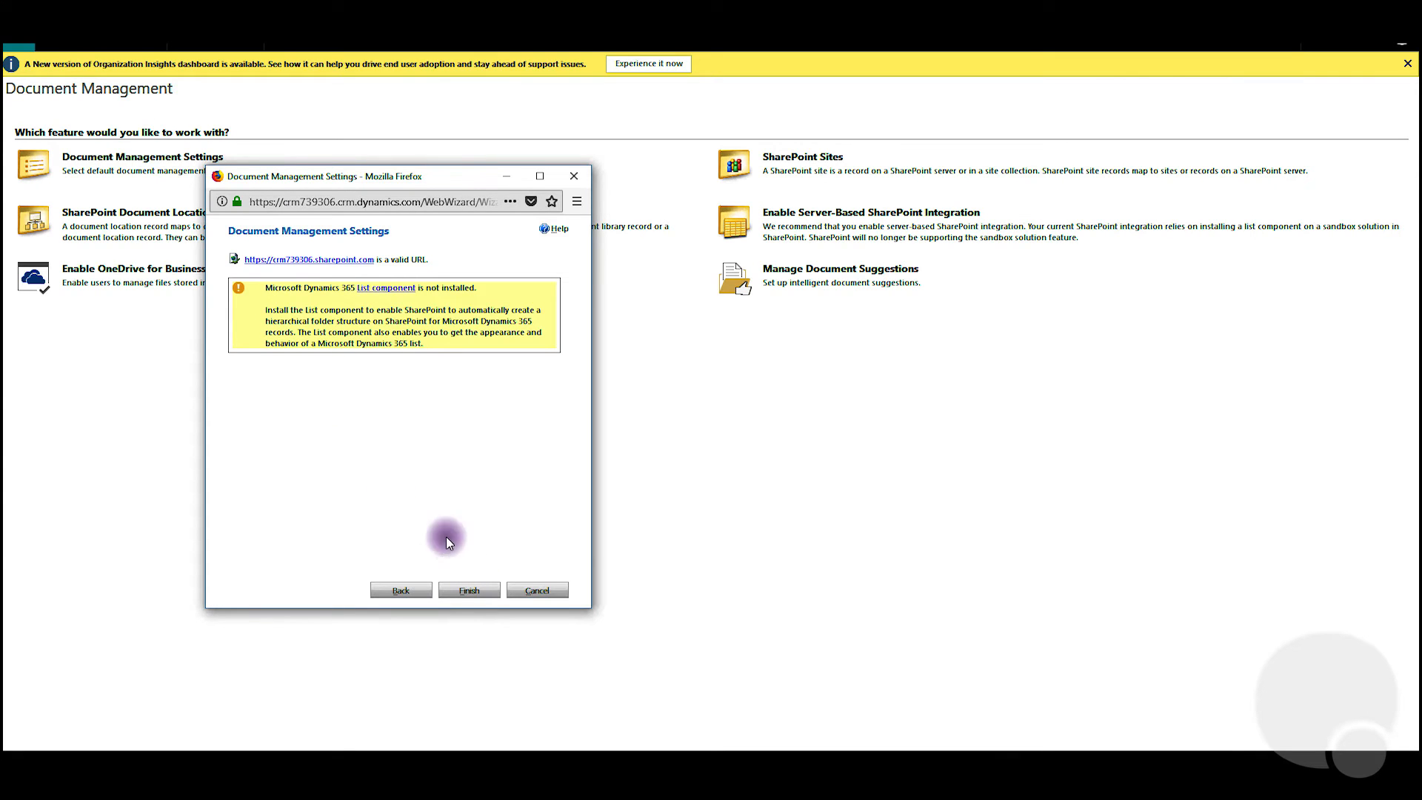
pyautogui.moveTo(462, 529)
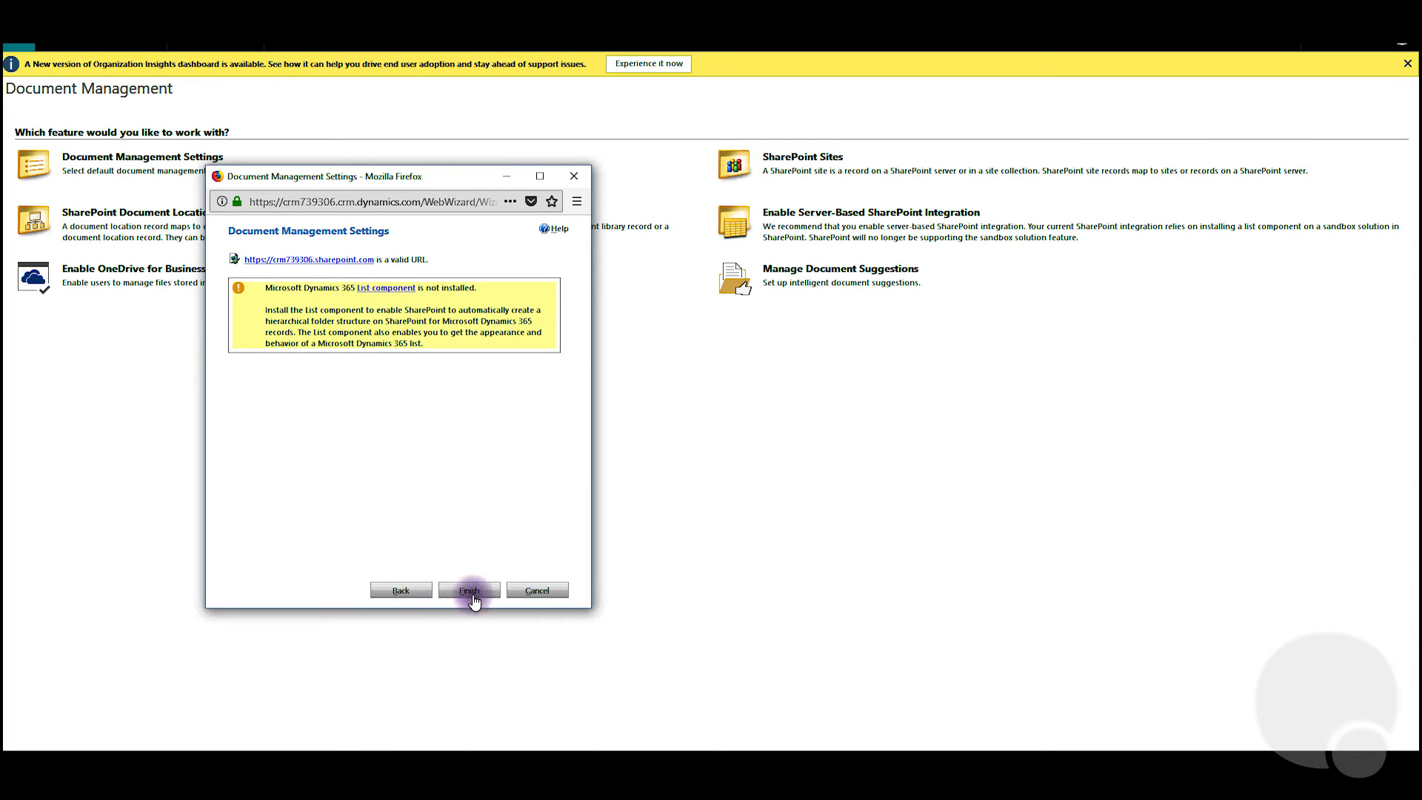
# Finish the settings to request creation of the site's document libraries.
pyautogui.click(469, 590)
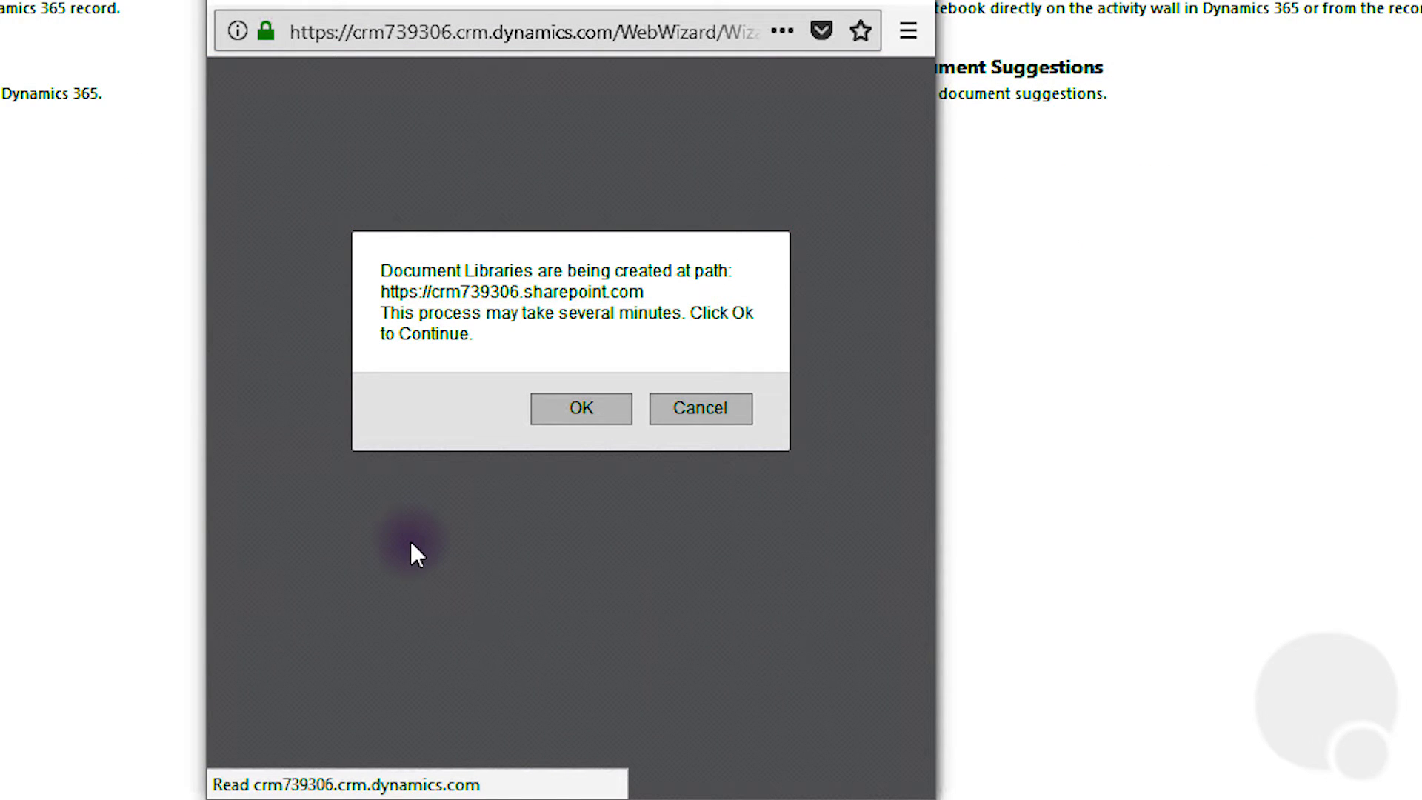
# Confirm the library-creation notice so all nine document libraries are created.
pyautogui.click(580, 408)
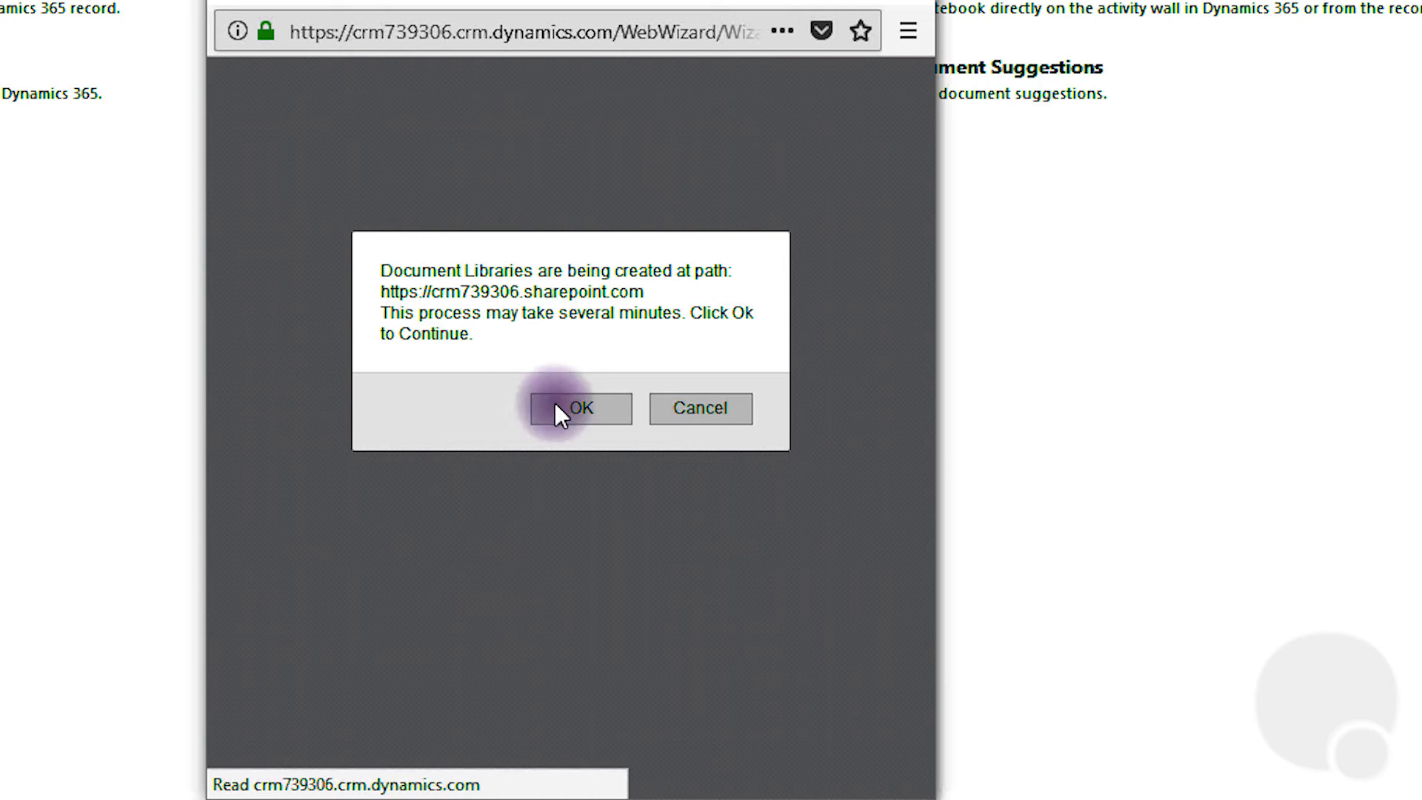
pyautogui.click(580, 408)
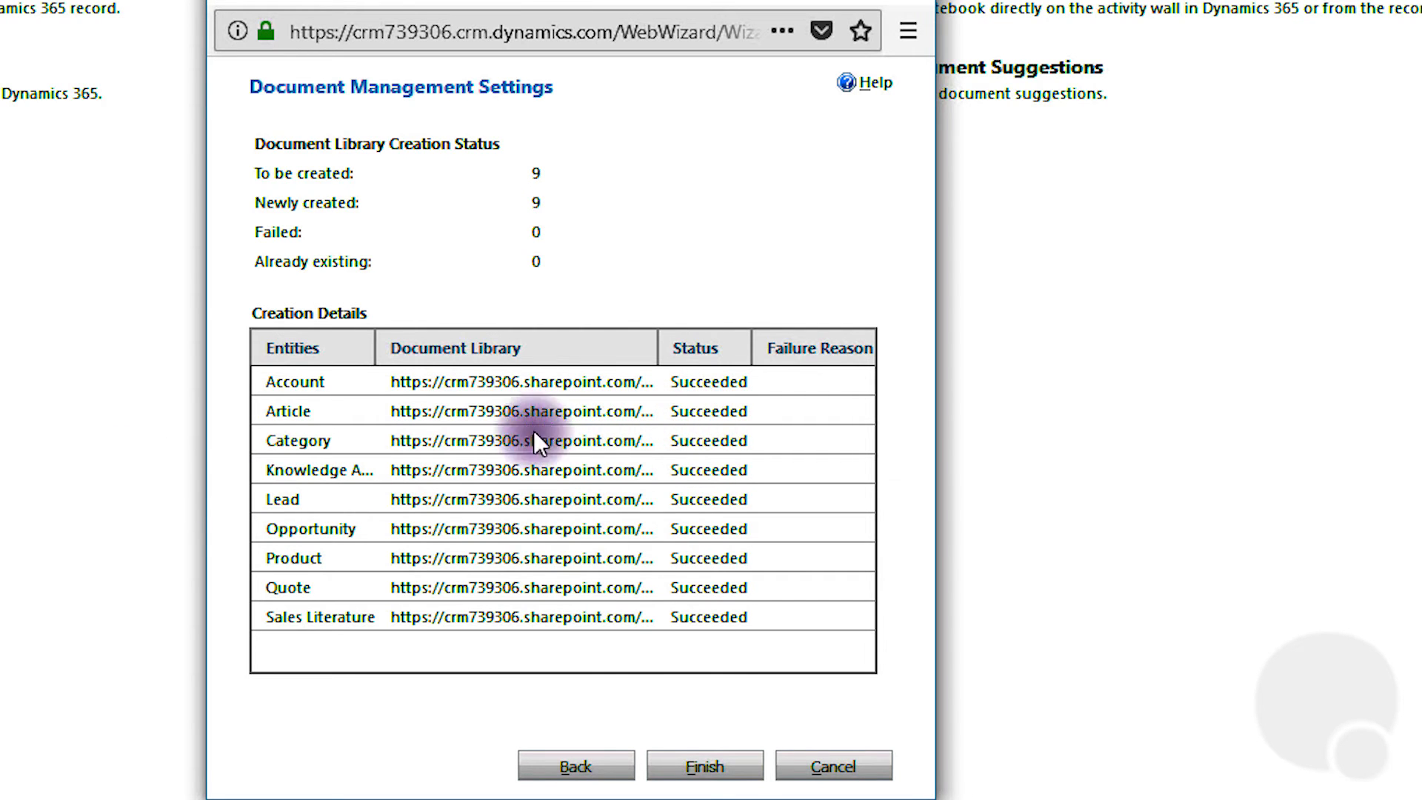
# Close the completed wizard, returning to Document Management with OneNote Integration listed.
pyautogui.click(707, 767)
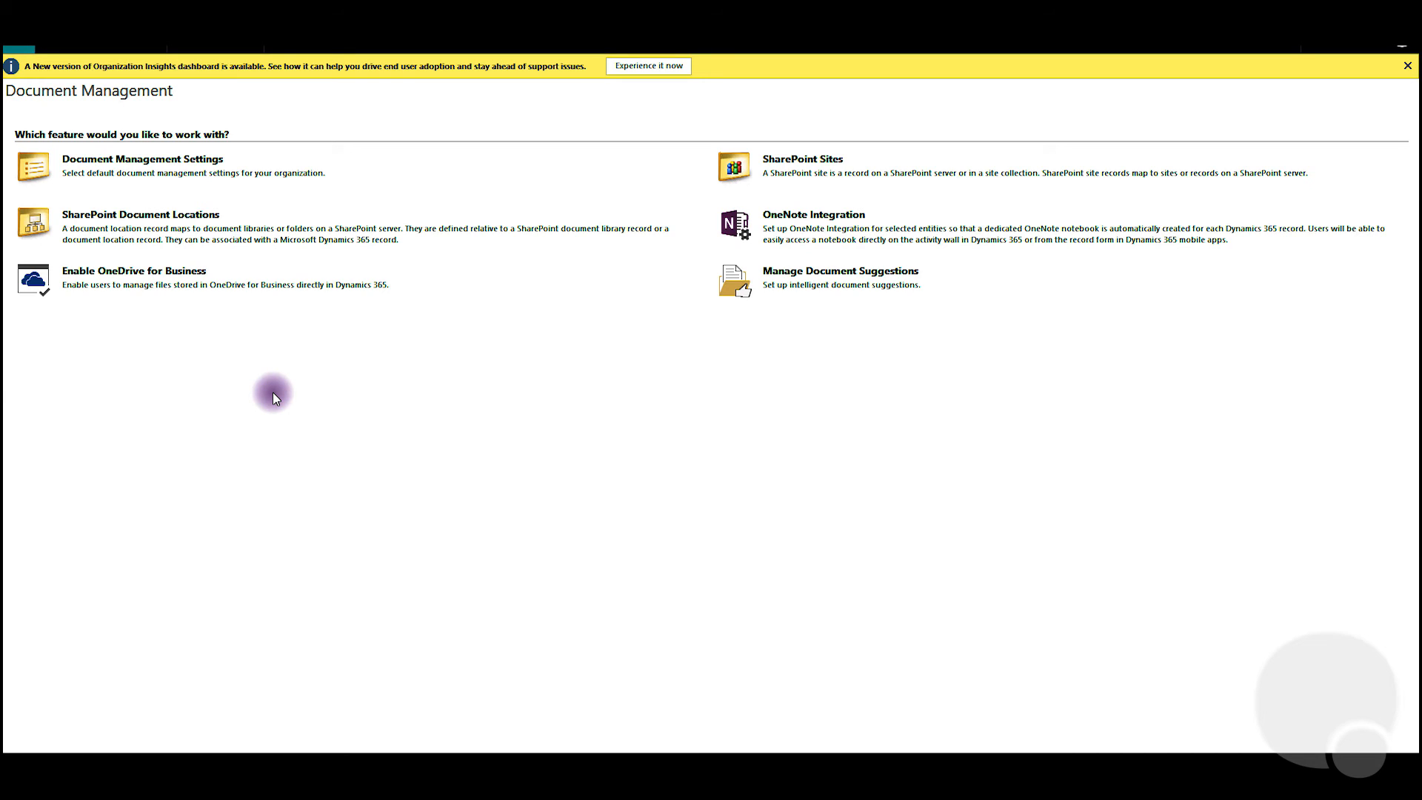
pyautogui.moveTo(261, 106)
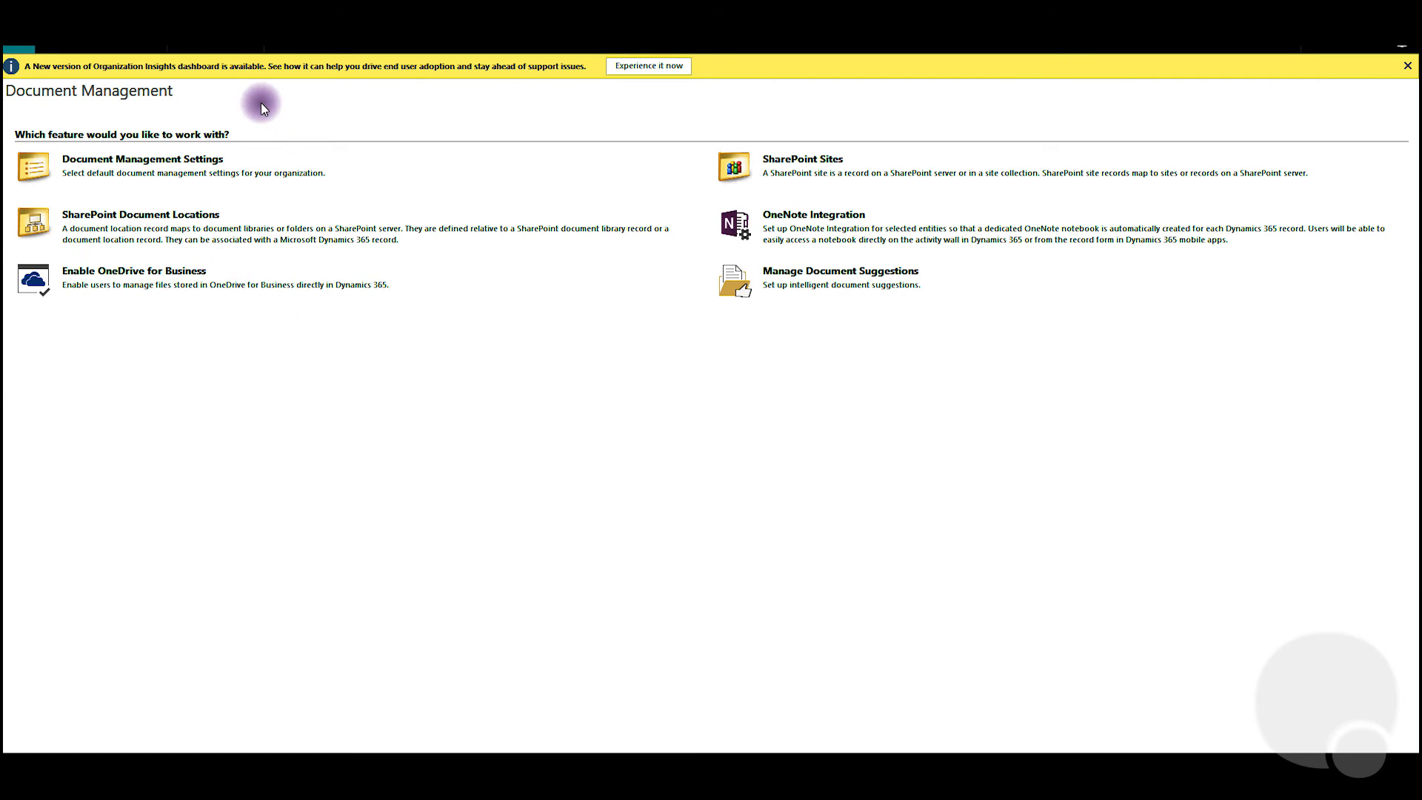
pyautogui.moveTo(414, 387)
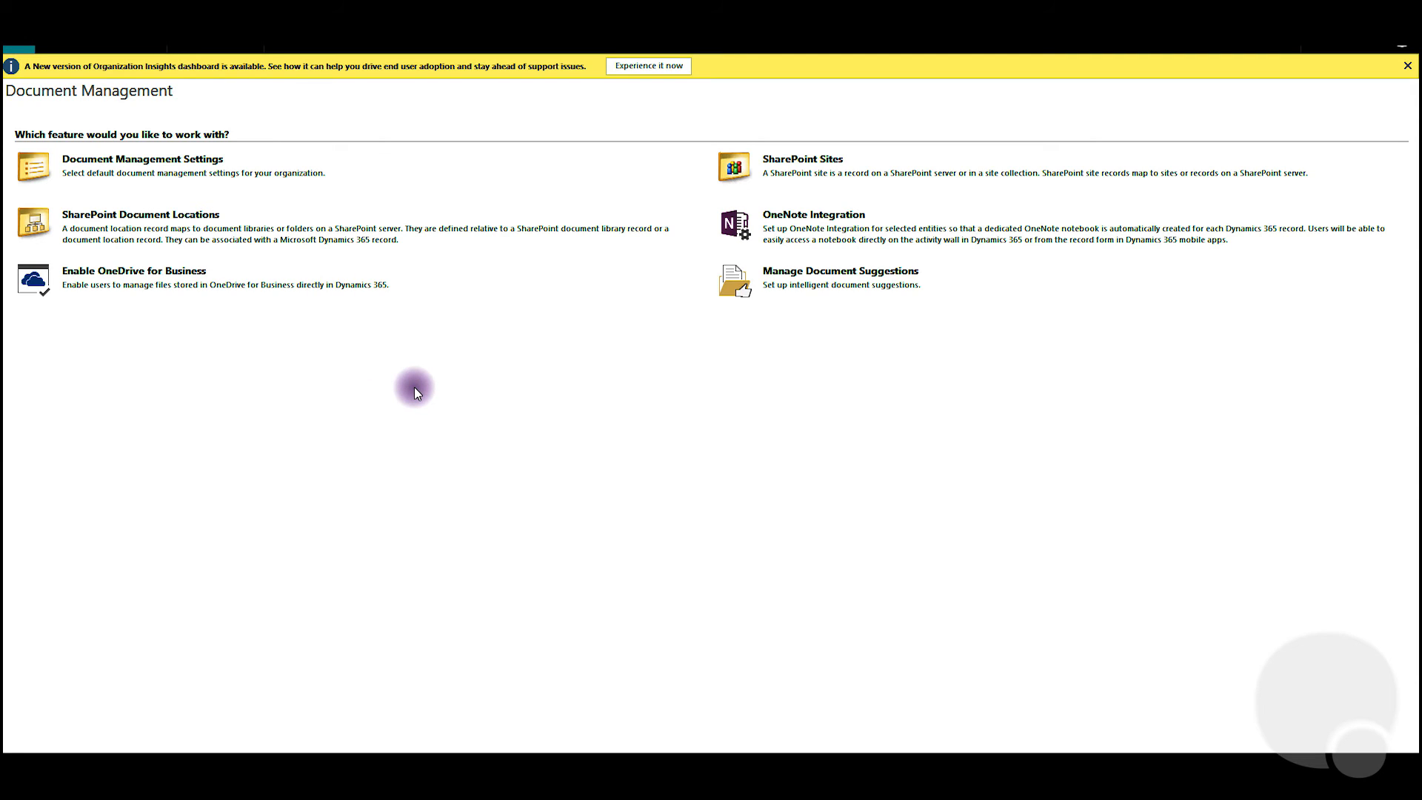